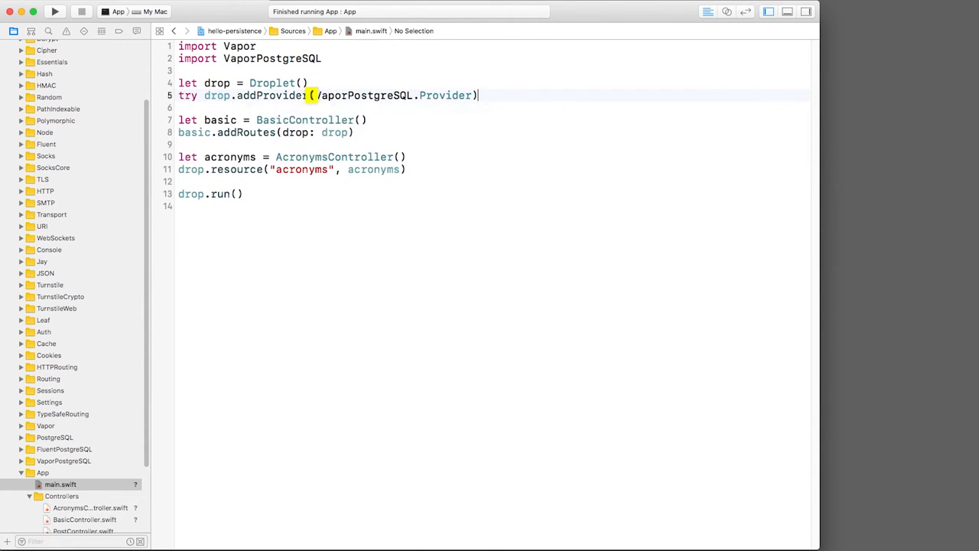
Add drop.preparations += Acronym.self after the PostgreSQL provider in main.swift
{"action": "type", "text": "drop.preparations += Acronym.self"}
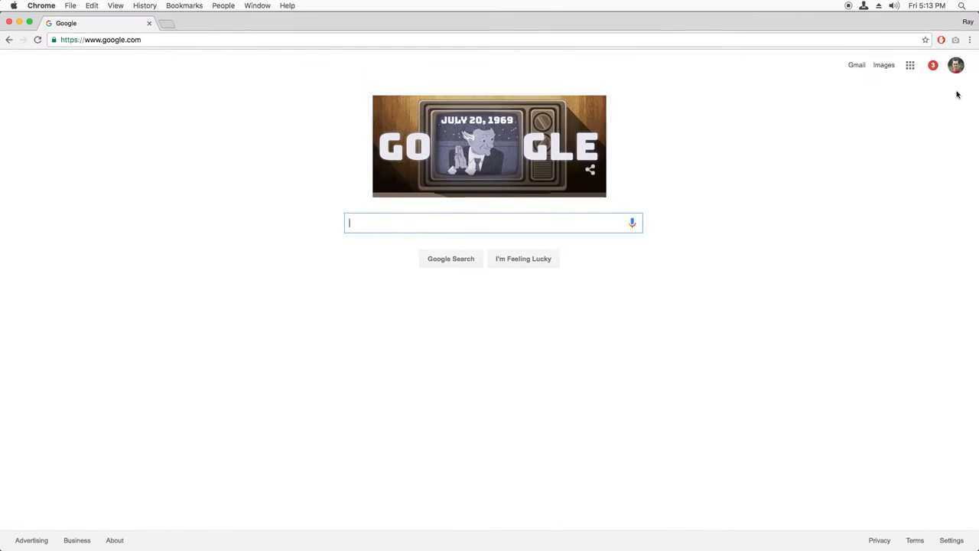
Load localhost:8080/acronyms in the browser to check the endpoint
{"action": "type", "text": "localhost:8080/acronyms"}
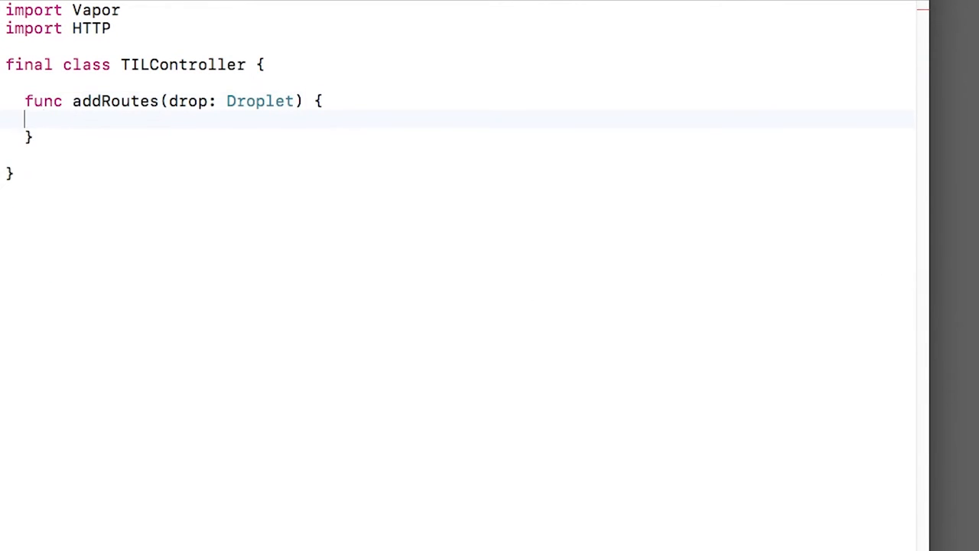
Route GET "til" to an indexView handler inside TILController's addRoutes(drop:)
{"action": "type", "text": "drop.get(\"t\")"}
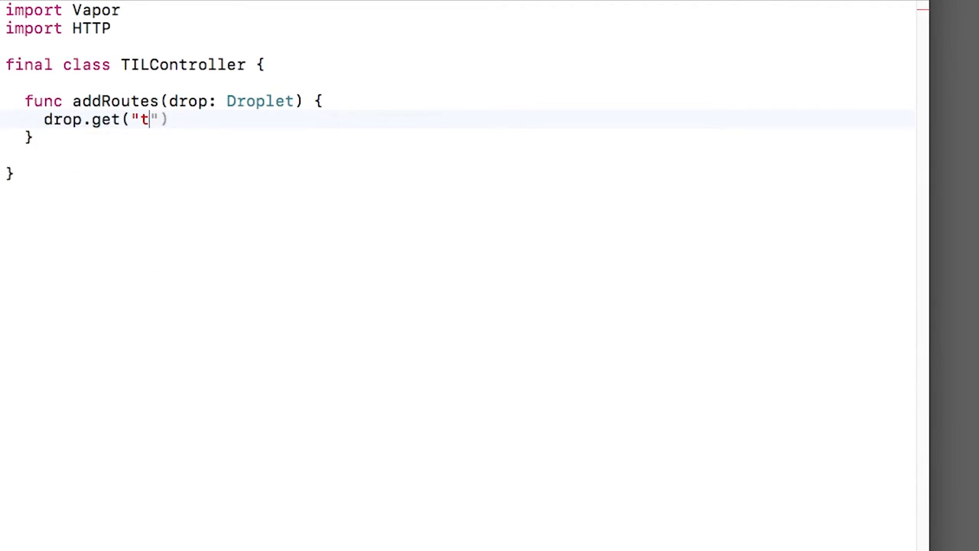
{"action": "type", "text": "il\", handler: indexView"}
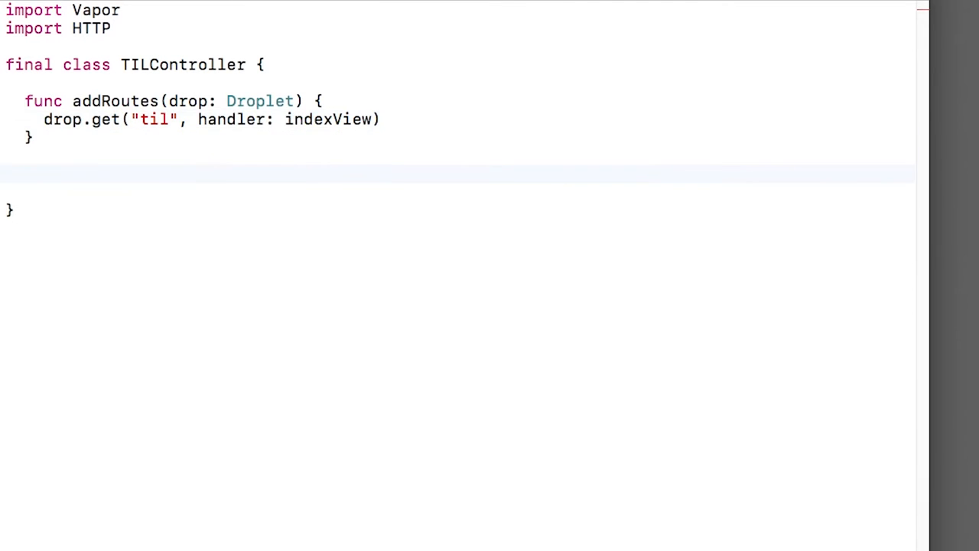
Write indexView(request:) returning ResponseRepresentable as JSON built from the acronyms
{"action": "type", "text": "func indexView(request: Request) throws -> Re"}
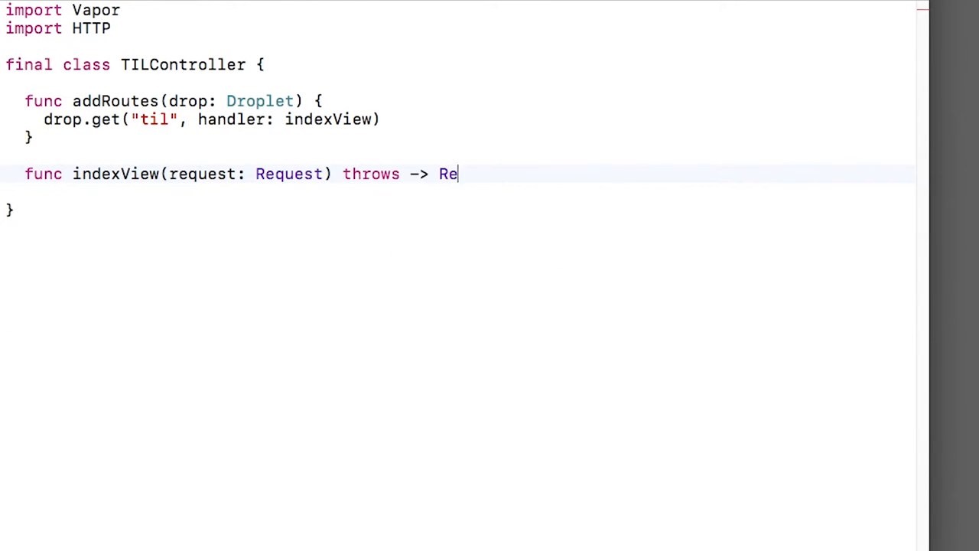
{"action": "type", "text": "sponseRepresentable P"}
{"action": "type", "text": "return try"}
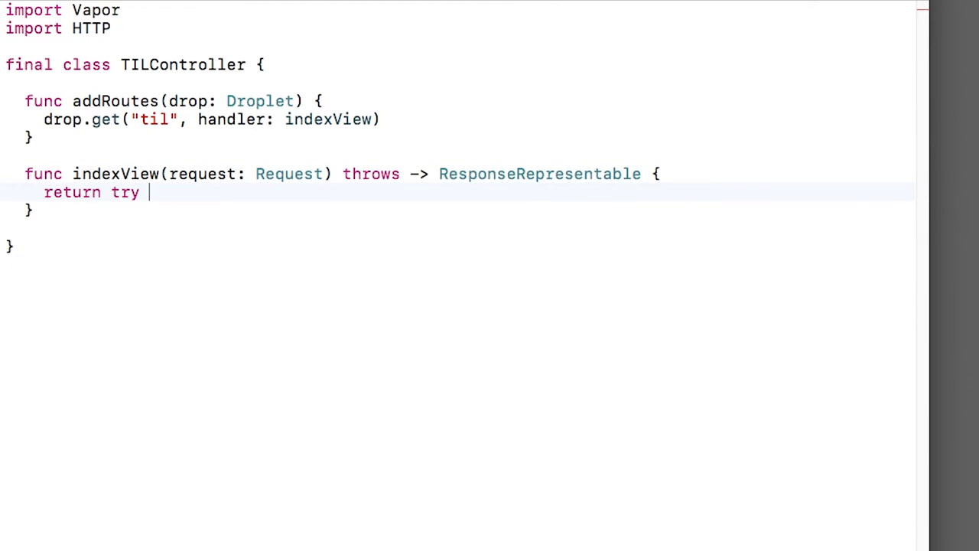
{"action": "type", "text": "JSON(node: Acronm"}
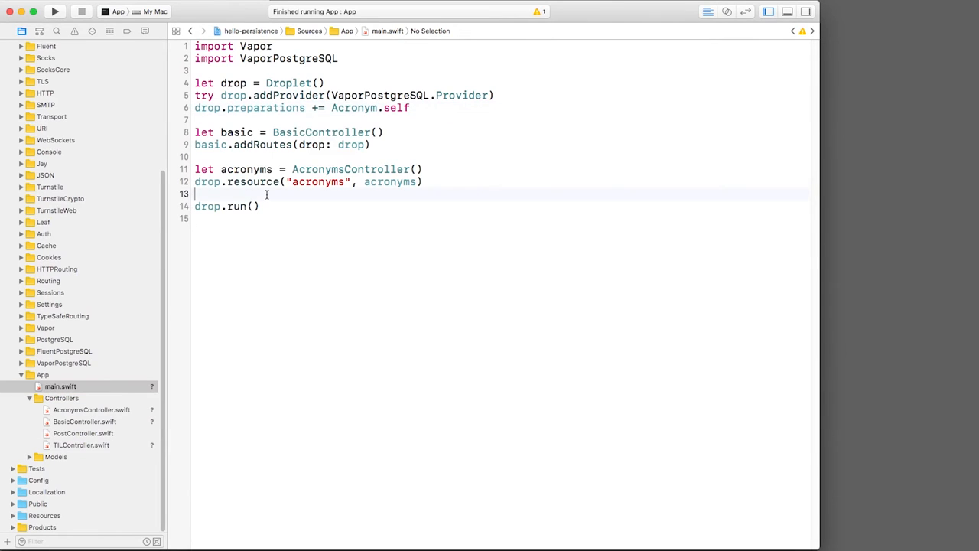
Instantiate TILController in main.swift and call controller.addRoutes(drop: drop) before drop.run()
{"action": "type", "text": "let controller = TILController()"}
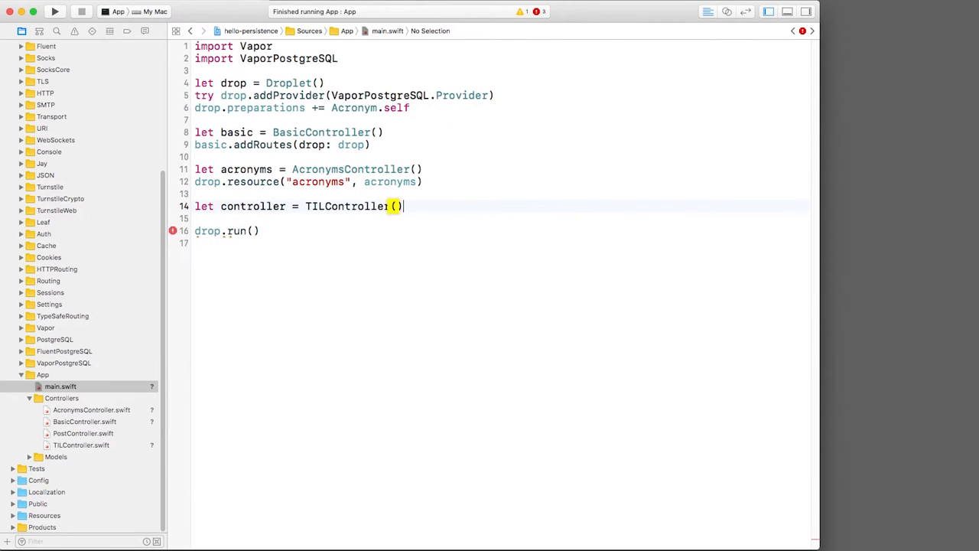
{"action": "type", "text": "controller.addRoutes(drop: drop"}
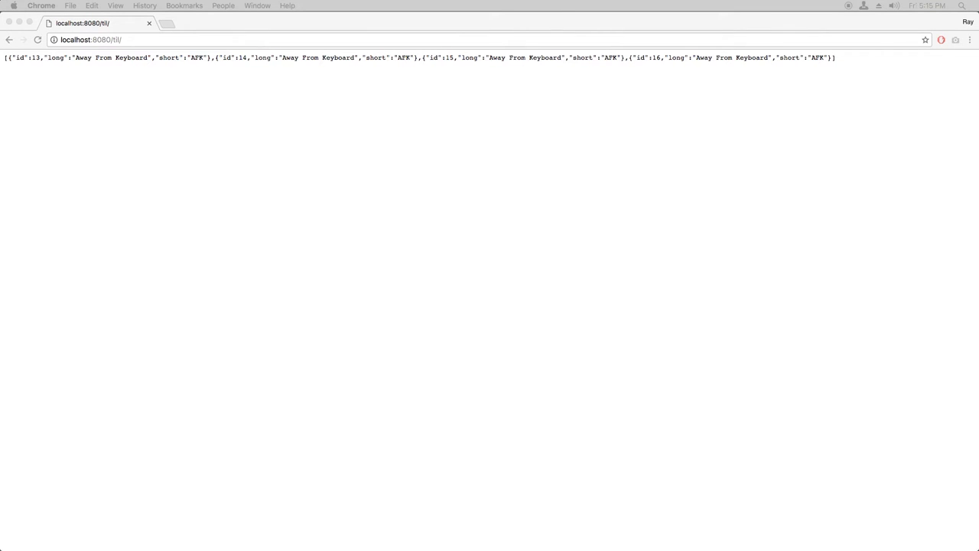
{"action": "mouse_move", "coordinate": [447, 40]}
{"action": "type", "text": "getskeleton.com"}
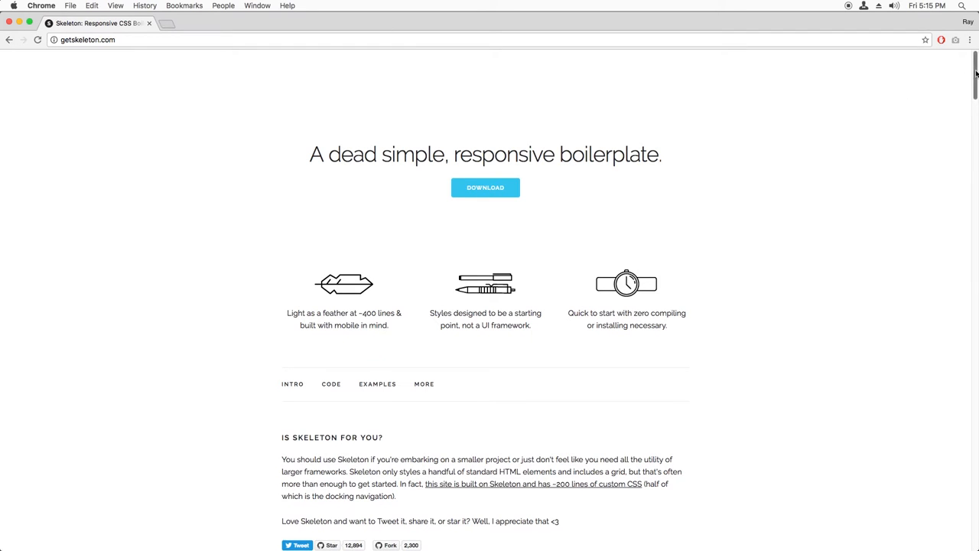
Reach Skeleton's grid section and mark the row and column div lines in its code sample
{"action": "scroll", "scroll_direction": "down", "scroll_amount": 3}
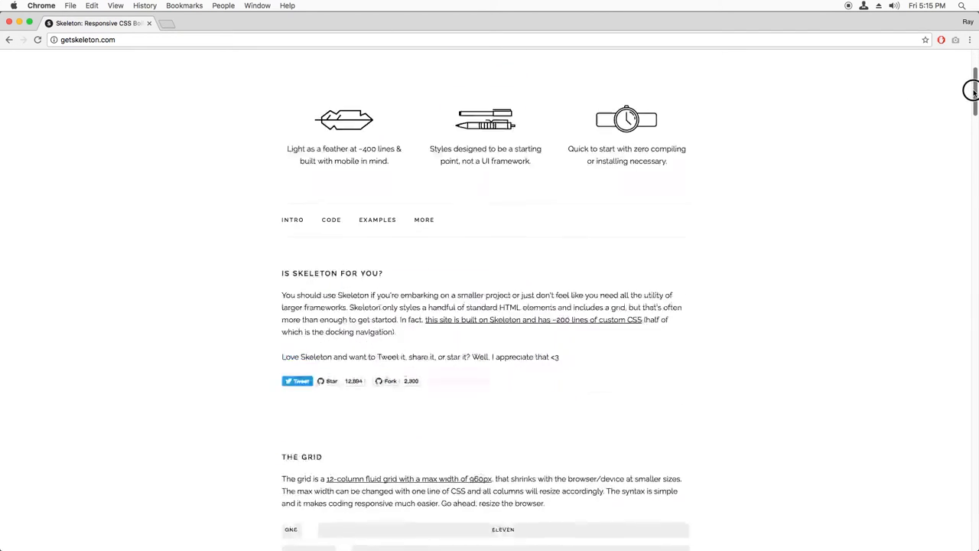
{"action": "scroll", "scroll_direction": "down", "scroll_amount": 3}
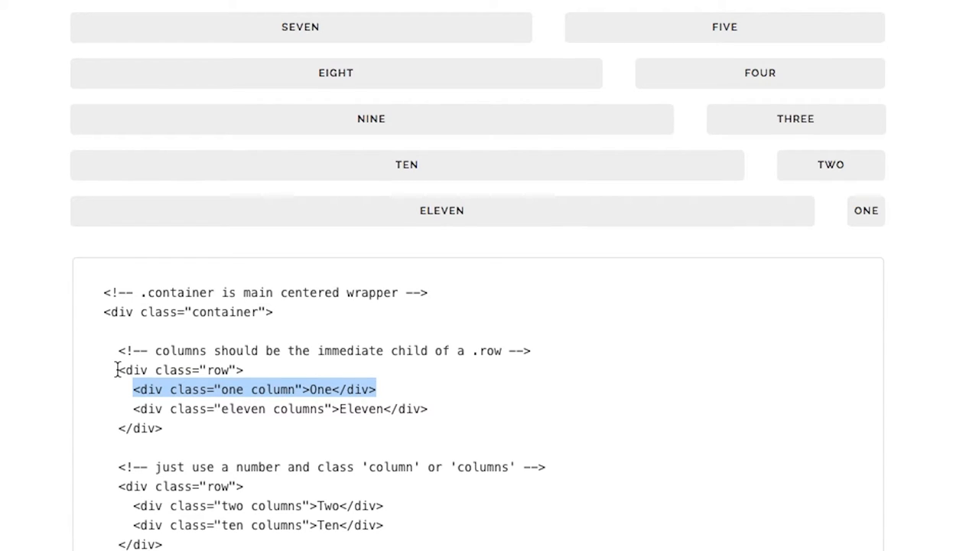
{"action": "left_click", "coordinate": [243, 369]}
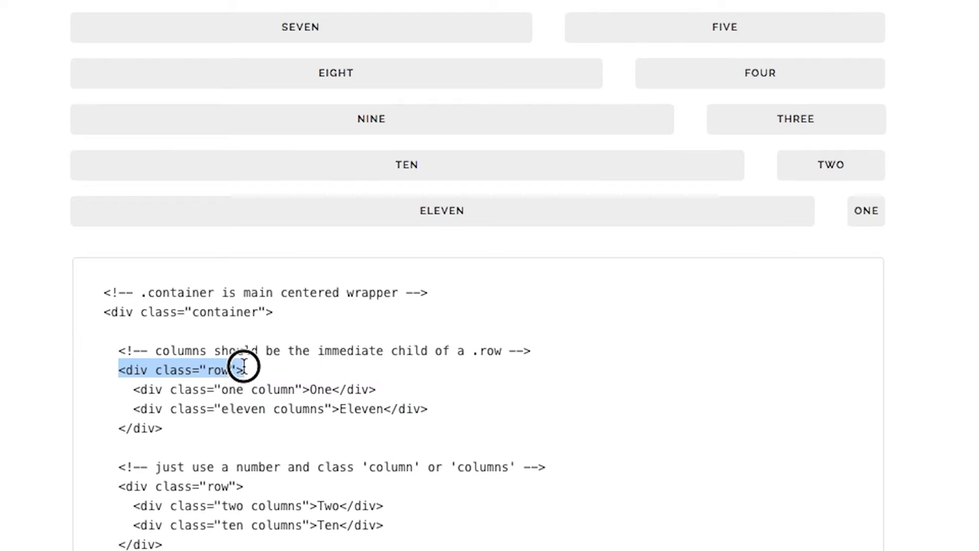
{"action": "left_click", "coordinate": [275, 313]}
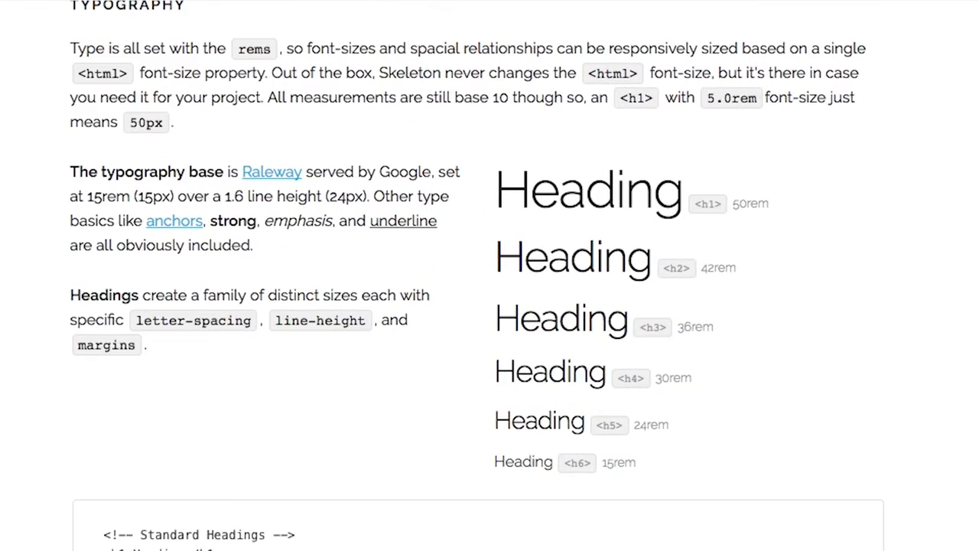
Mark the Raleway typography-base sentence and move down to the Buttons section
{"action": "left_click_drag", "start_coordinate": [70, 172], "coordinate": [431, 171]}
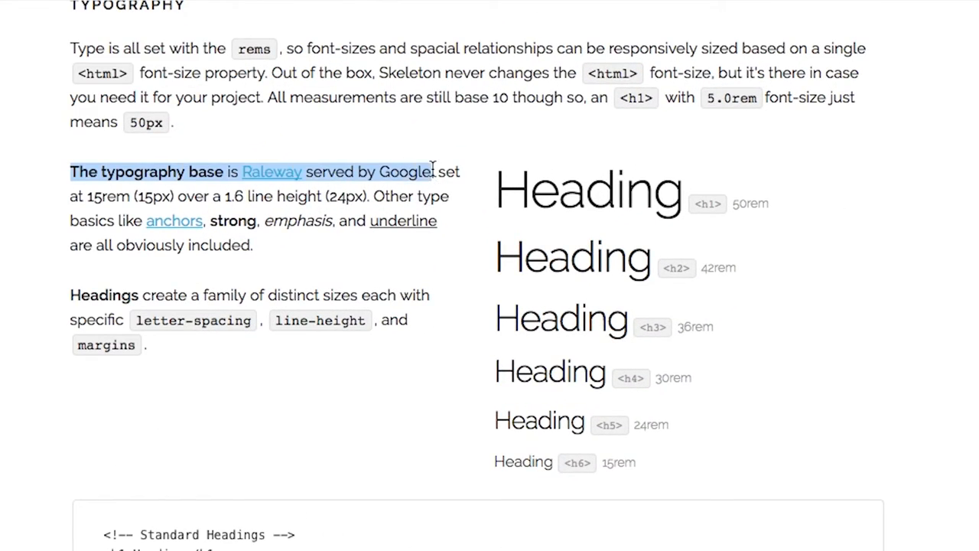
{"action": "scroll", "scroll_direction": "down", "scroll_amount": 3}
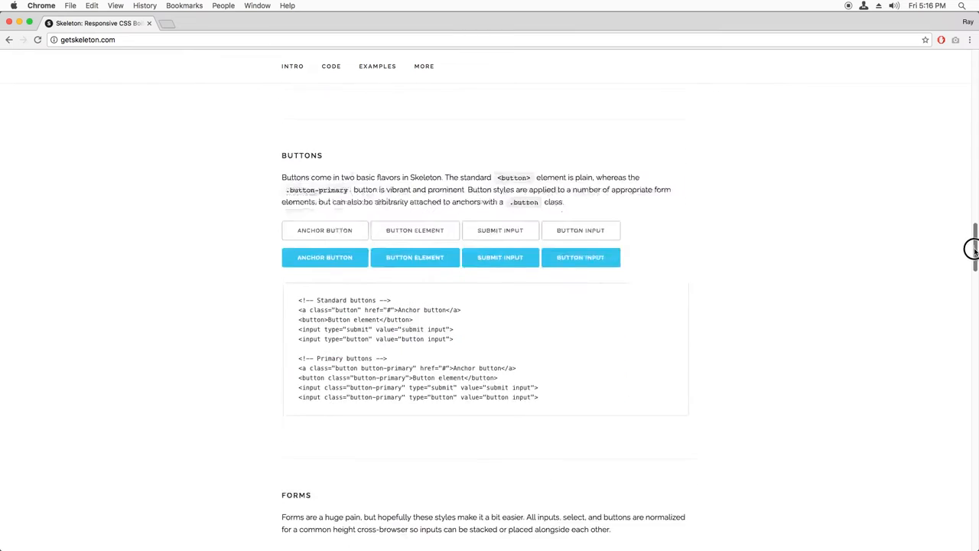
{"action": "scroll", "scroll_direction": "down", "scroll_amount": 3}
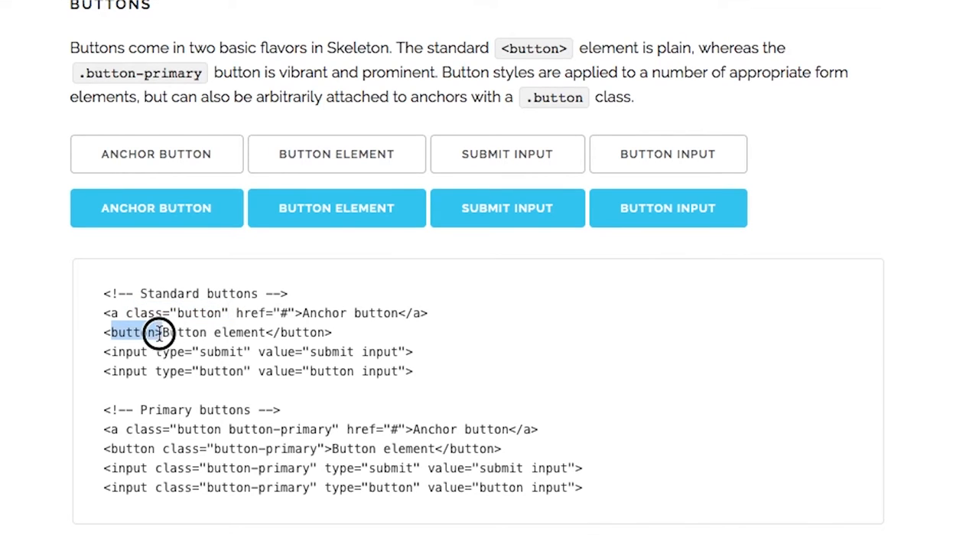
Pick out the button tag, the input of type button and the button-primary class in the sample
{"action": "left_click_drag", "start_coordinate": [153, 332], "coordinate": [245, 351]}
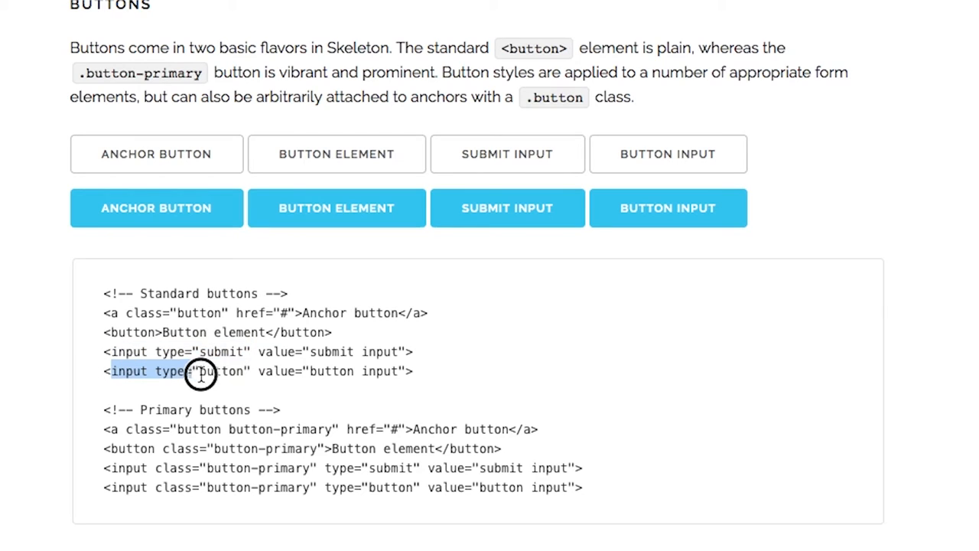
{"action": "left_click_drag", "start_coordinate": [110, 372], "coordinate": [250, 372]}
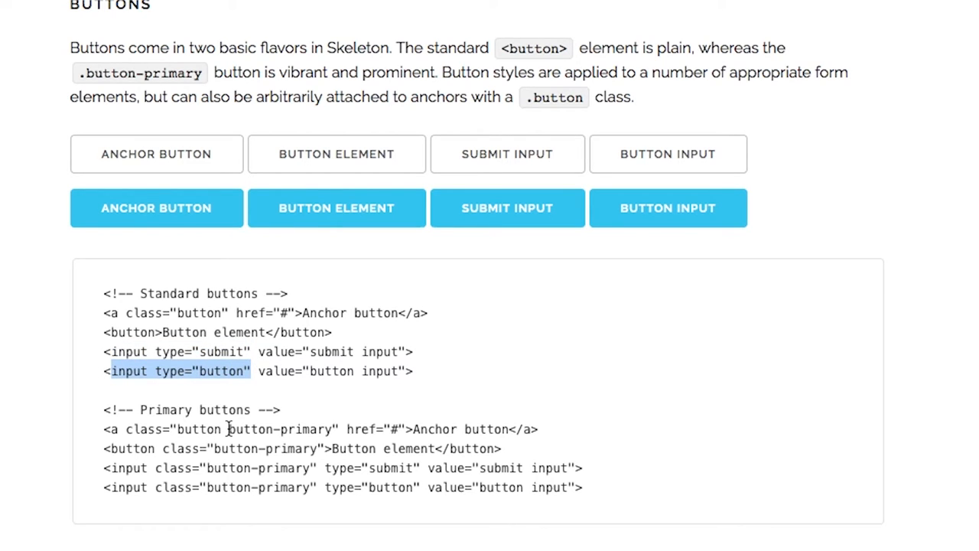
{"action": "double_click", "coordinate": [273, 429]}
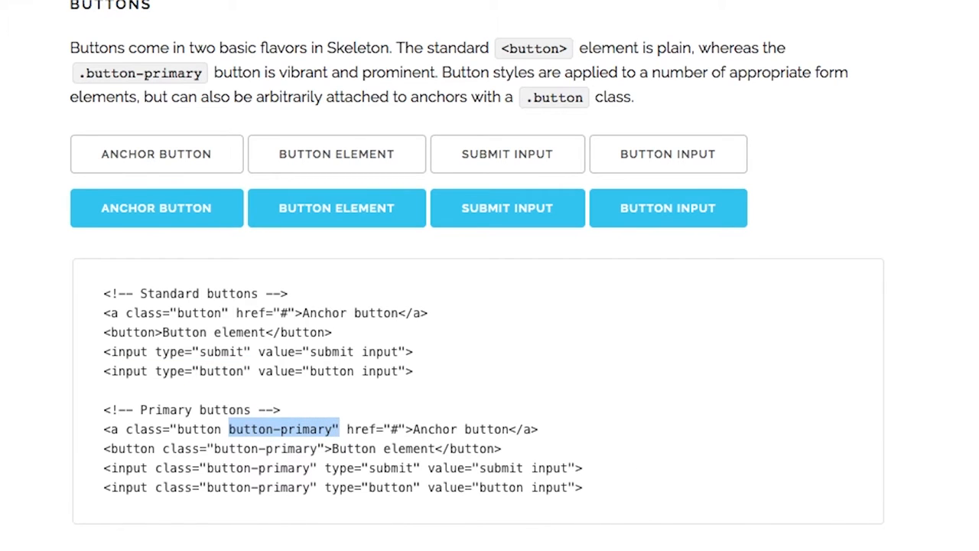
{"action": "scroll", "scroll_direction": "down", "scroll_amount": 3}
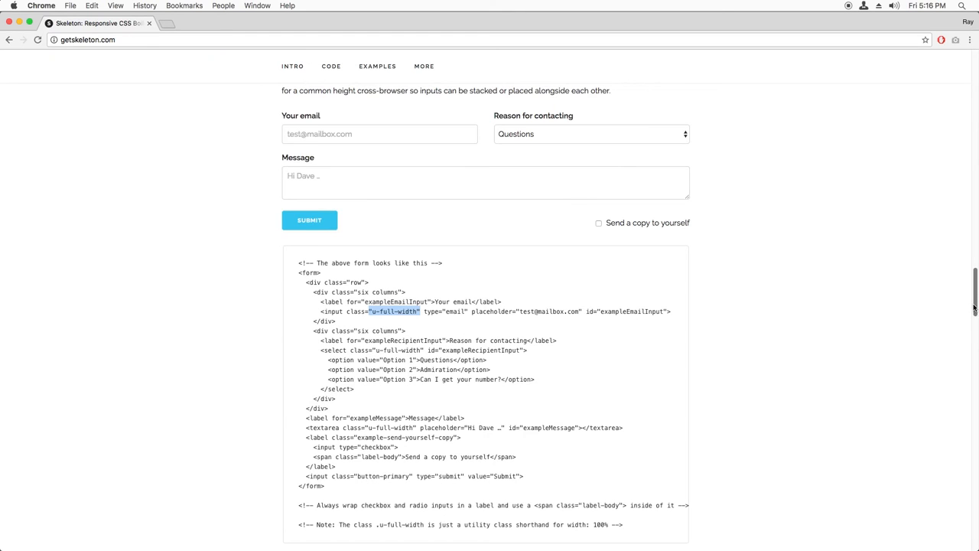
Scroll past Forms, Lists and Code to Skeleton's Tables section and its markup
{"action": "scroll", "scroll_direction": "down", "scroll_amount": 3}
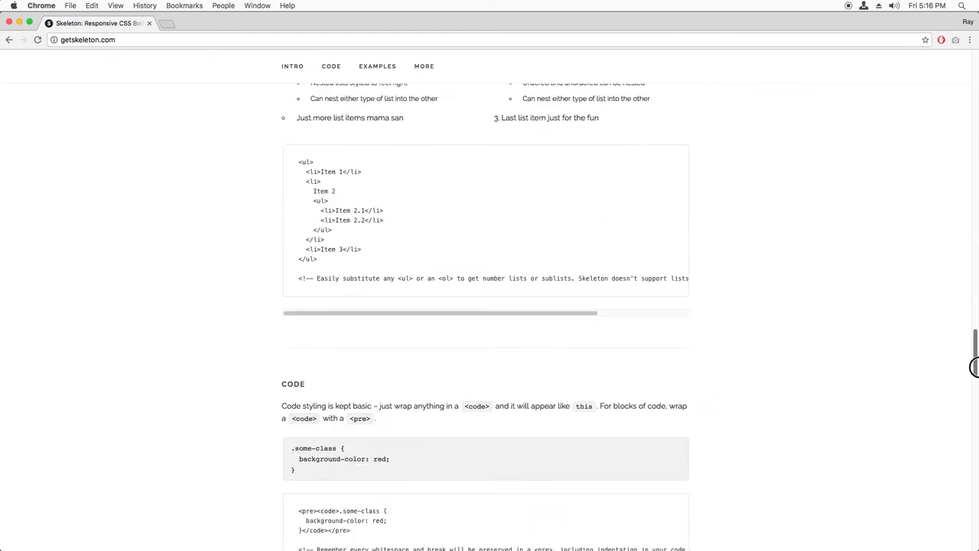
{"action": "scroll", "scroll_direction": "down", "scroll_amount": 3}
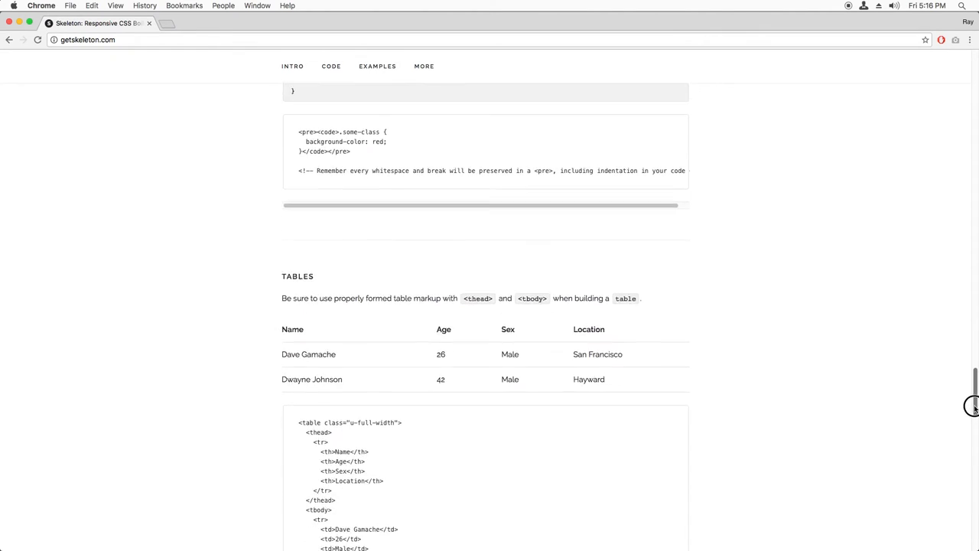
{"action": "scroll", "scroll_direction": "down", "scroll_amount": 3}
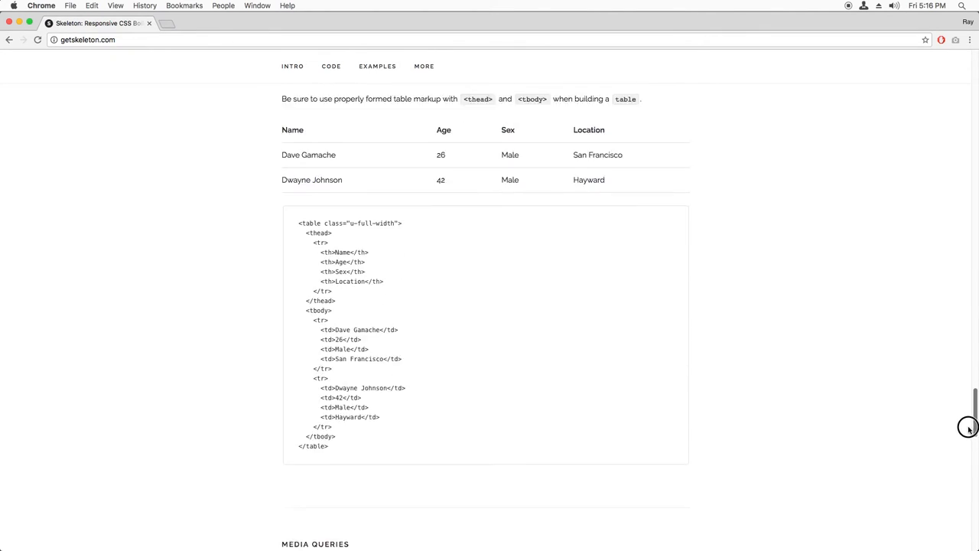
{"action": "scroll", "scroll_direction": "down", "scroll_amount": 3}
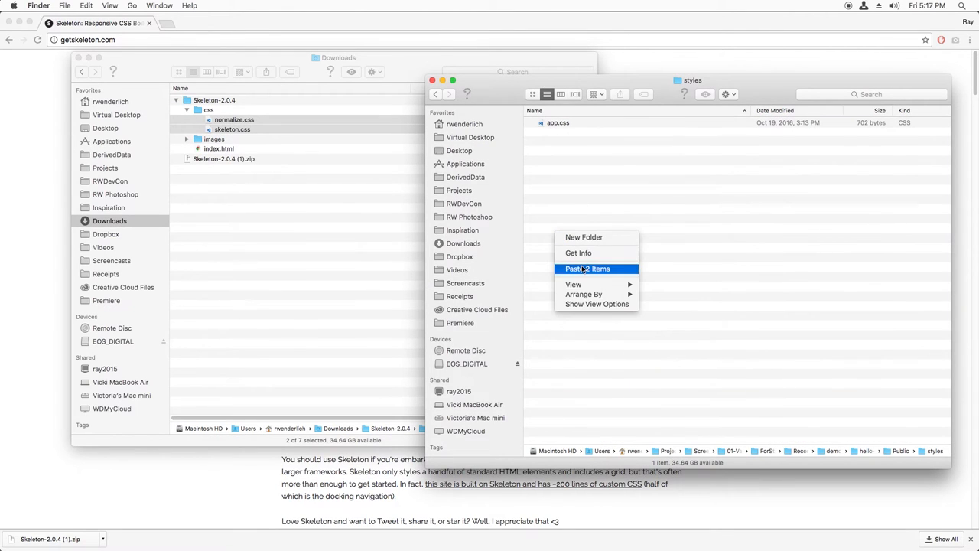
Paste normalize.css and skeleton.css into the project's styles folder beside app.css
{"action": "left_click", "coordinate": [588, 269]}
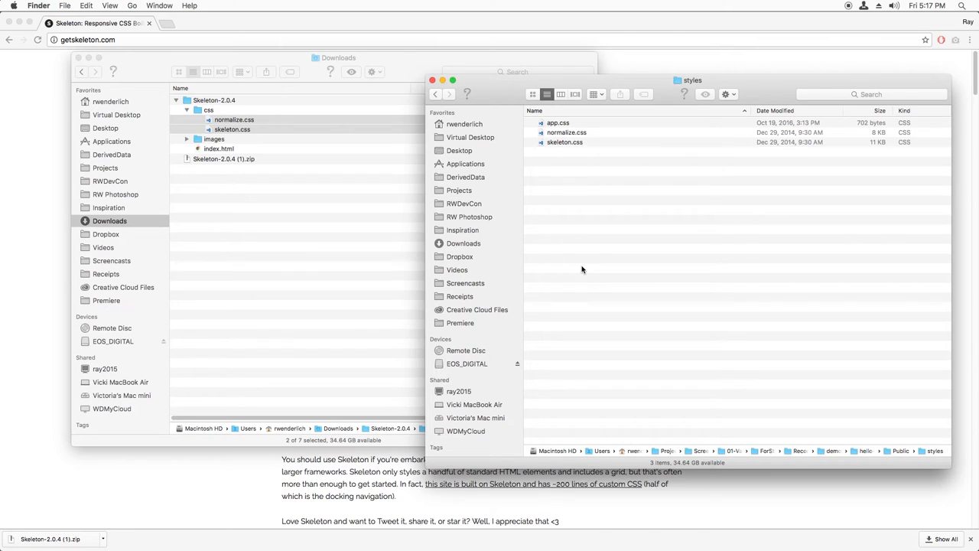
{"action": "mouse_move", "coordinate": [404, 86]}
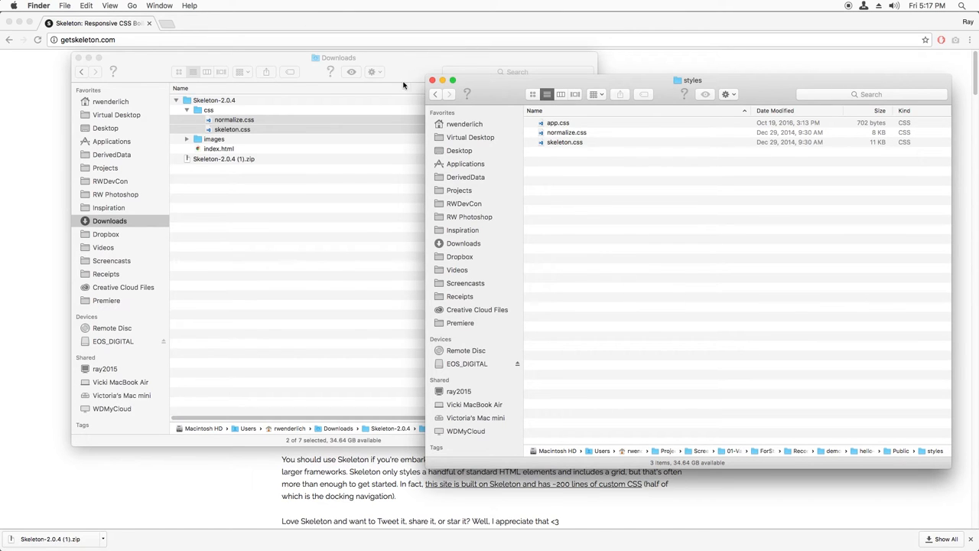
Load localhost:8080/styles/skeleton.css and look through the served stylesheet
{"action": "left_click", "coordinate": [431, 79]}
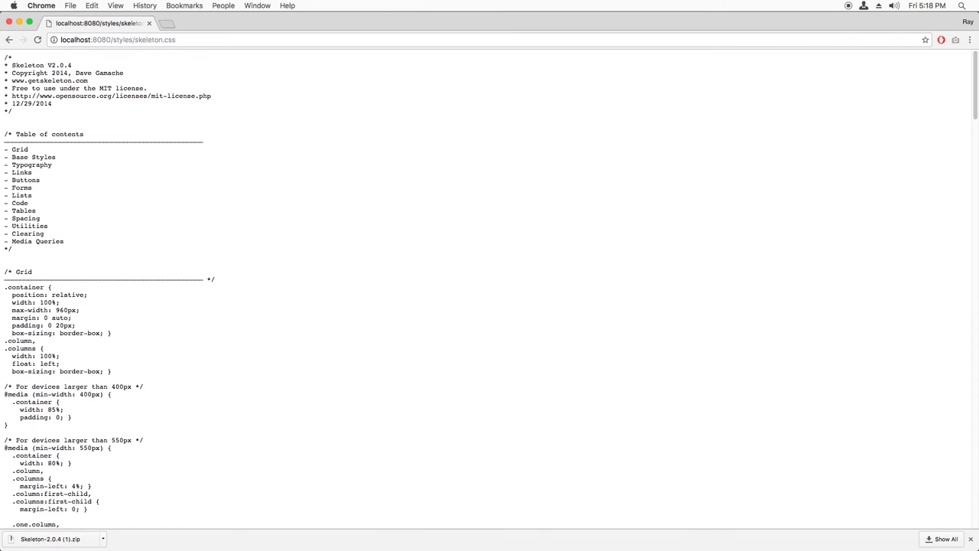
{"action": "scroll", "scroll_direction": "down", "scroll_amount": 3}
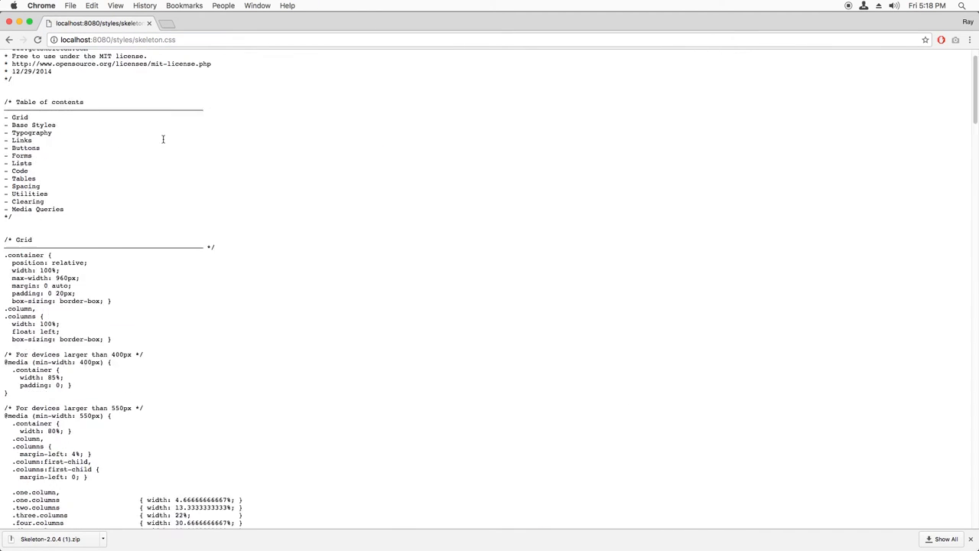
{"action": "scroll", "scroll_direction": "up", "scroll_amount": 3}
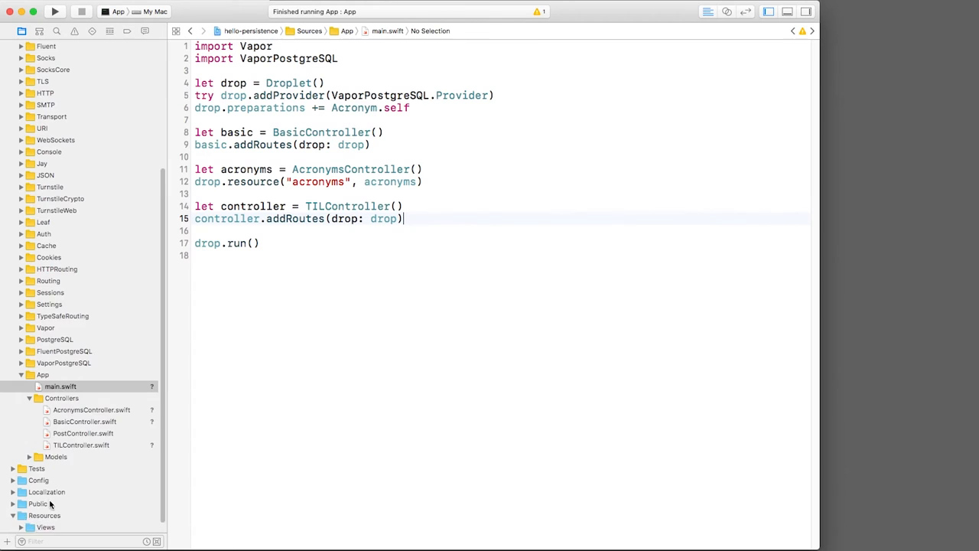
In base.leaf add the meta viewport tag and Normalize, Skeleton and Raleway font links
{"action": "left_click", "coordinate": [46, 491]}
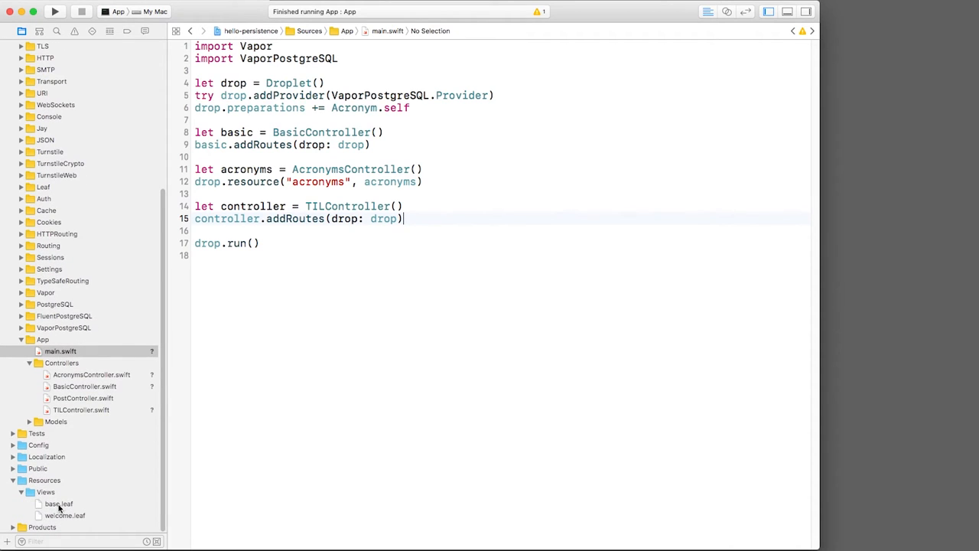
{"action": "left_click", "coordinate": [58, 503]}
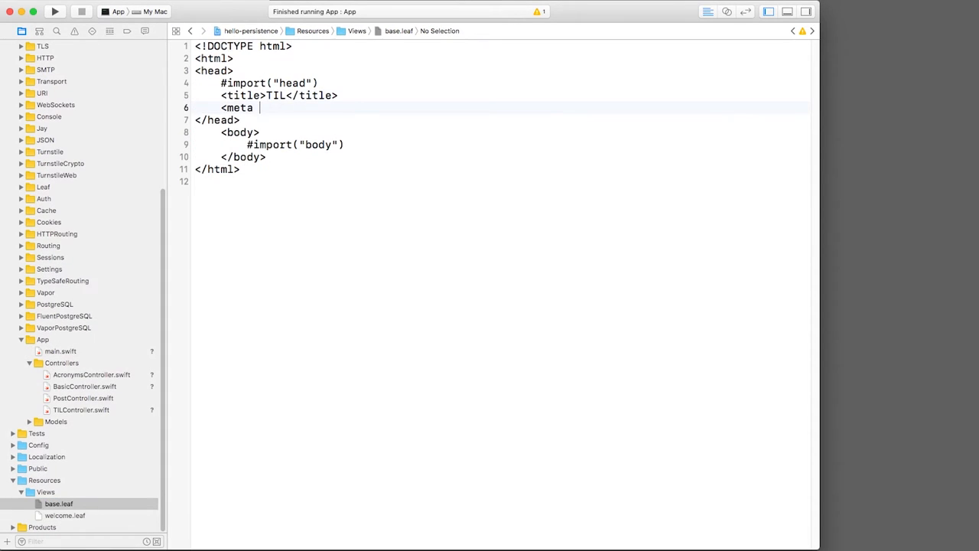
{"action": "type", "text": "name=\"viewport\" content=\"width=device-width, initial-scale=1\">"}
{"action": "type", "text": "<link href=\"//fonts.googleapis.com"}
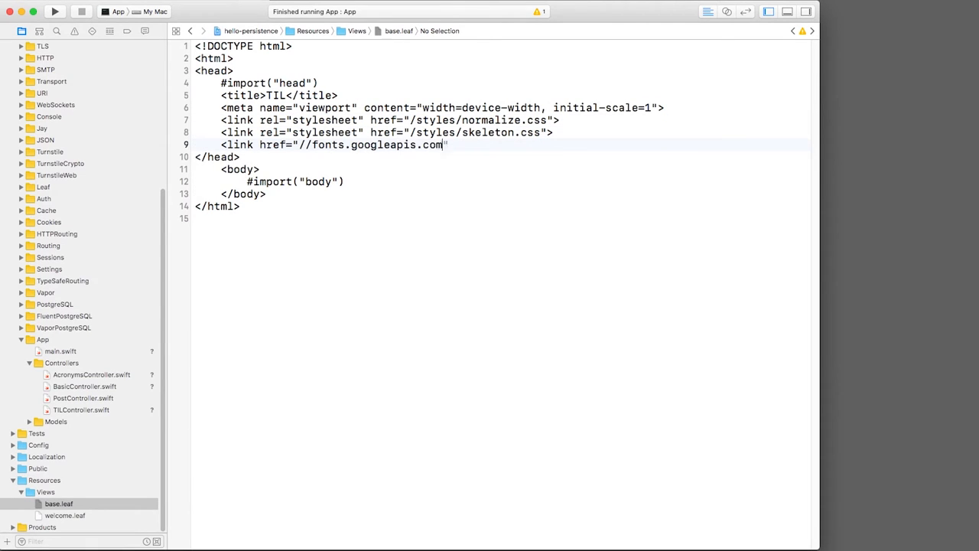
{"action": "type", "text": "/css?family=Raleway:400,300,600\" rel=\"stylesheet\" type=\"text/css\">"}
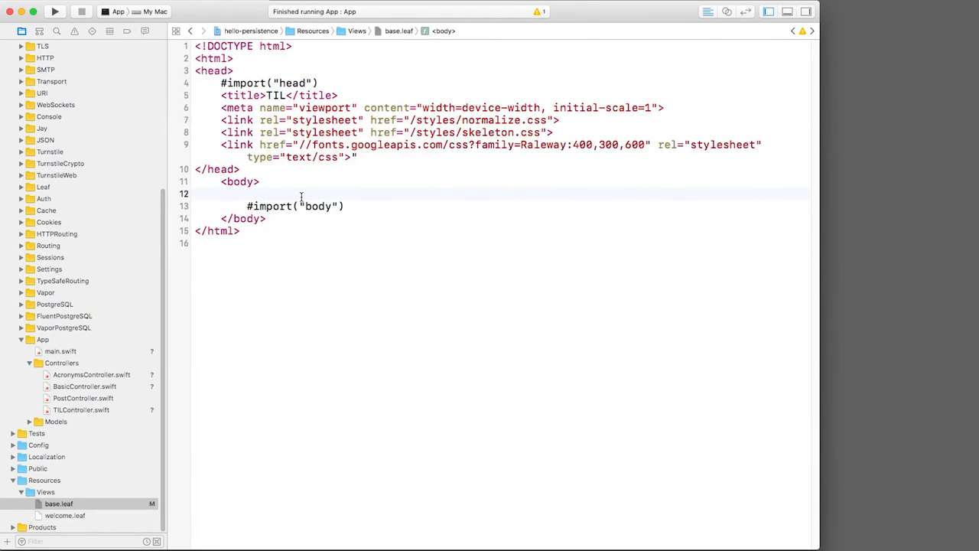
Begin a container div with the heading 'TIL: Today I Learned <small>Vapor Web'
{"action": "type", "text": "<div class=\"container\">"}
{"action": "type", "text": "<h2"}
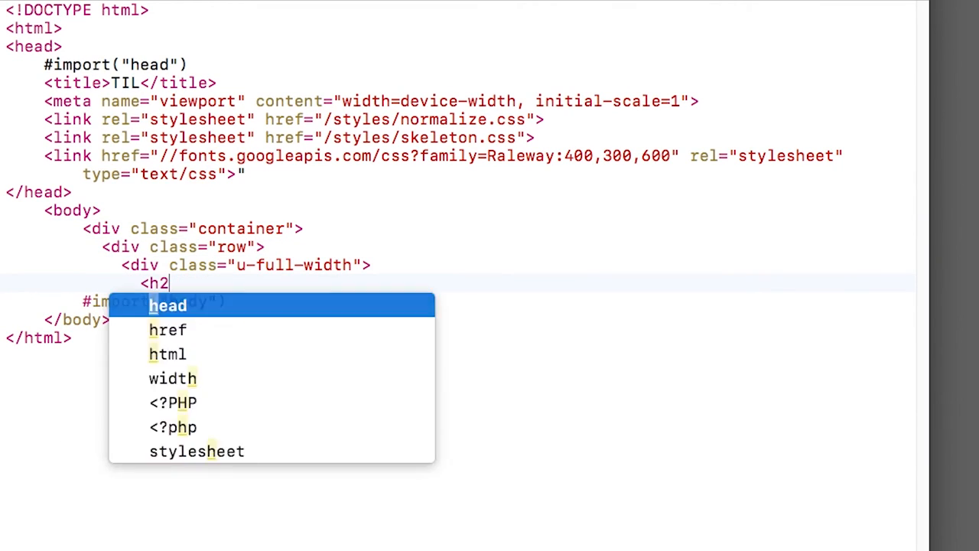
{"action": "type", "text": ">TIL: Today I Learned <small>Vapor Web"}
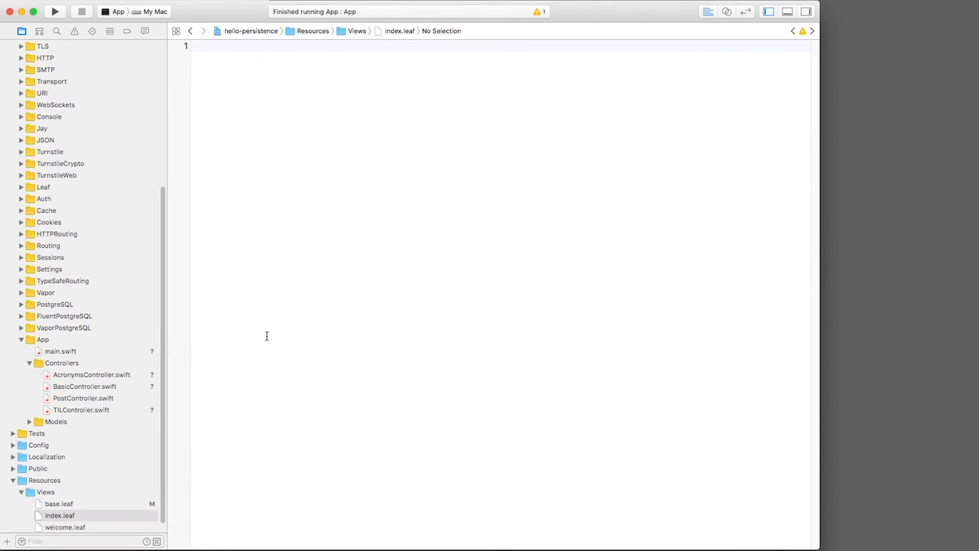
Start index.leaf with #extend("base") and switch its syntax coloring to HTML
{"action": "type", "text": "#"}
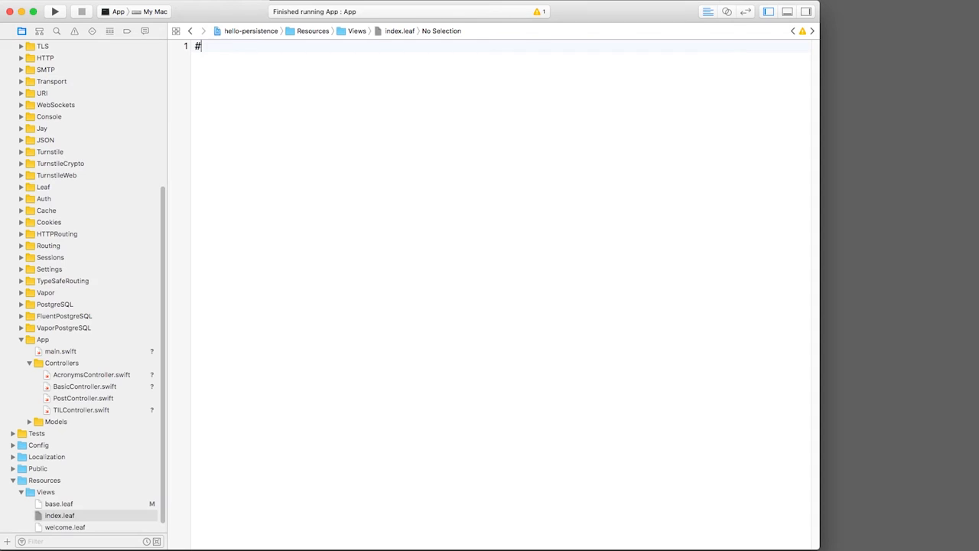
{"action": "type", "text": "extend(\"base\")"}
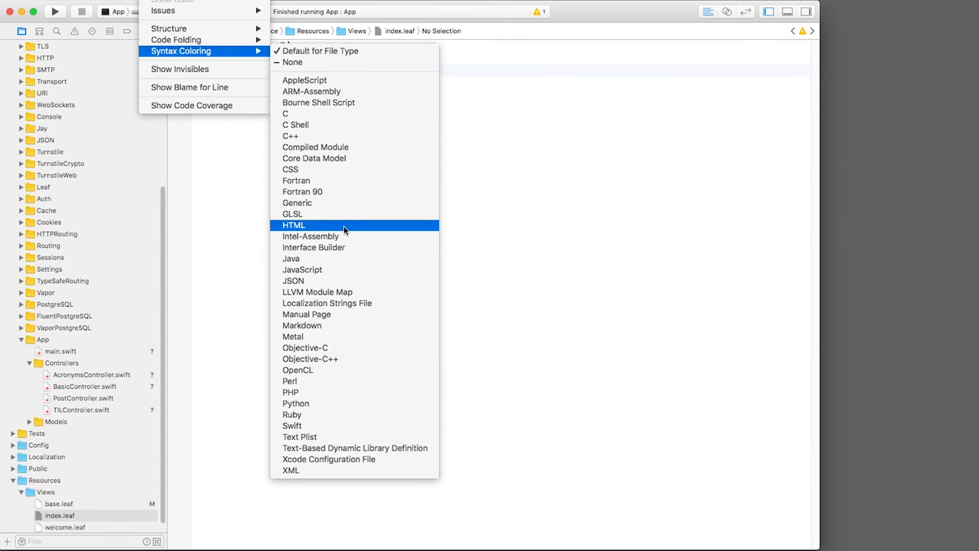
{"action": "left_click", "coordinate": [294, 225]}
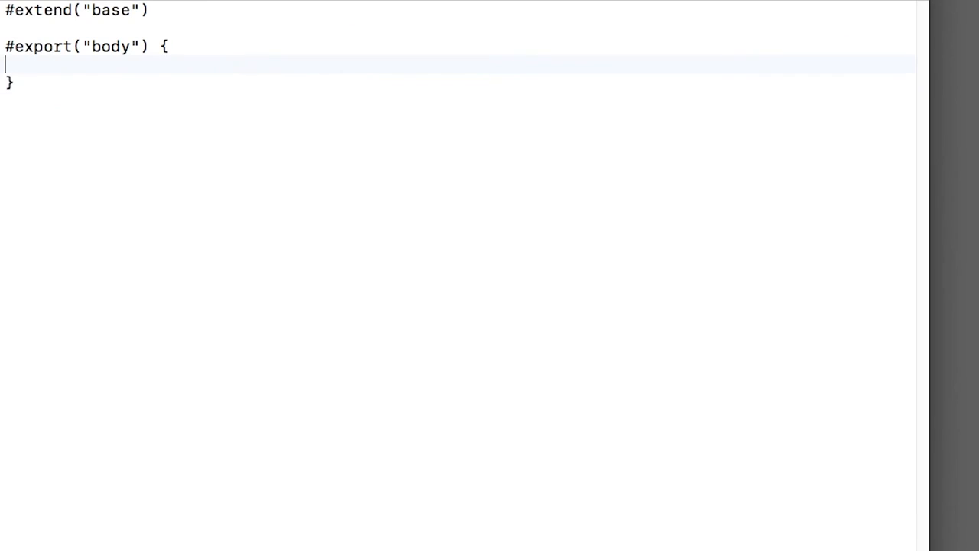
Add a #loop over acronyms emitting a row div with the short form in an h5 span
{"action": "type", "text": "#loop(acronyms)"}
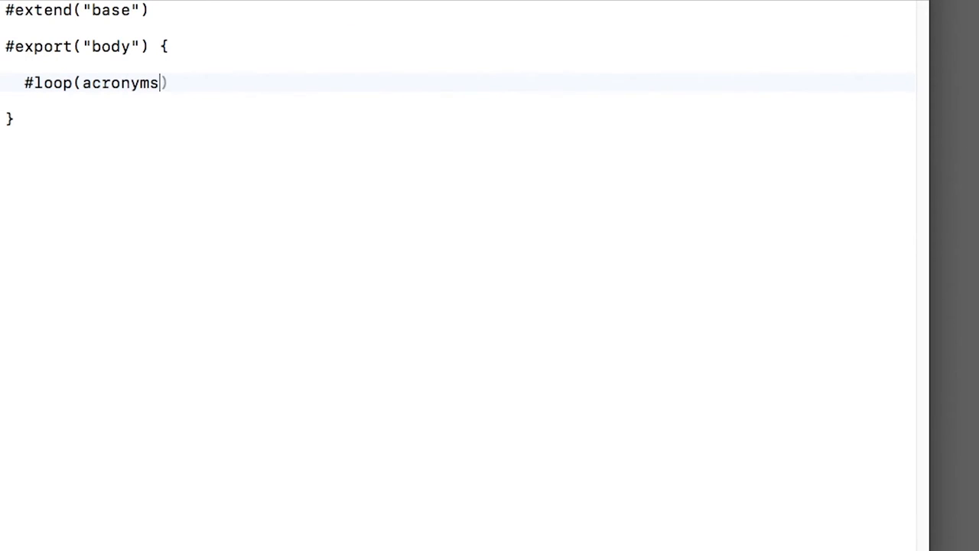
{"action": "type", "text": ", \"acronym\") {"}
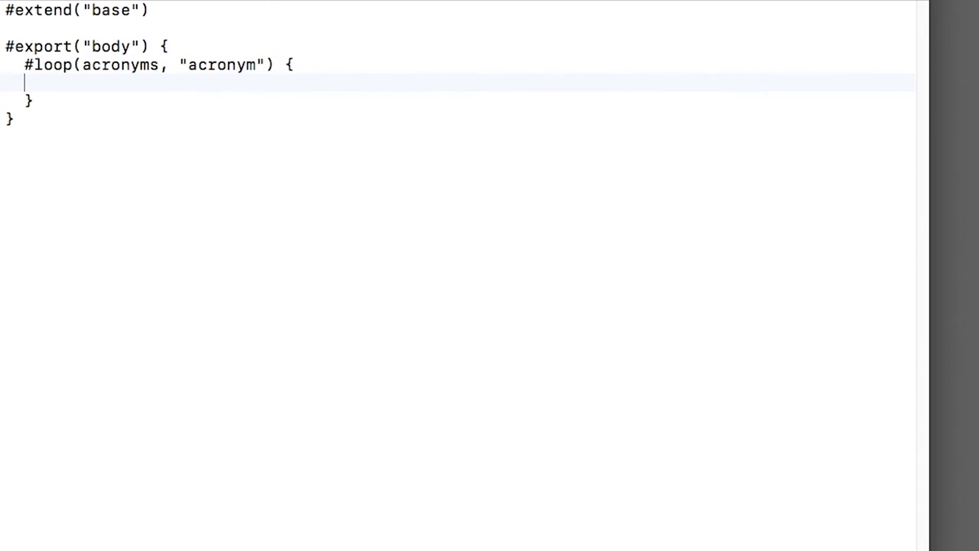
{"action": "type", "text": "<div class="}
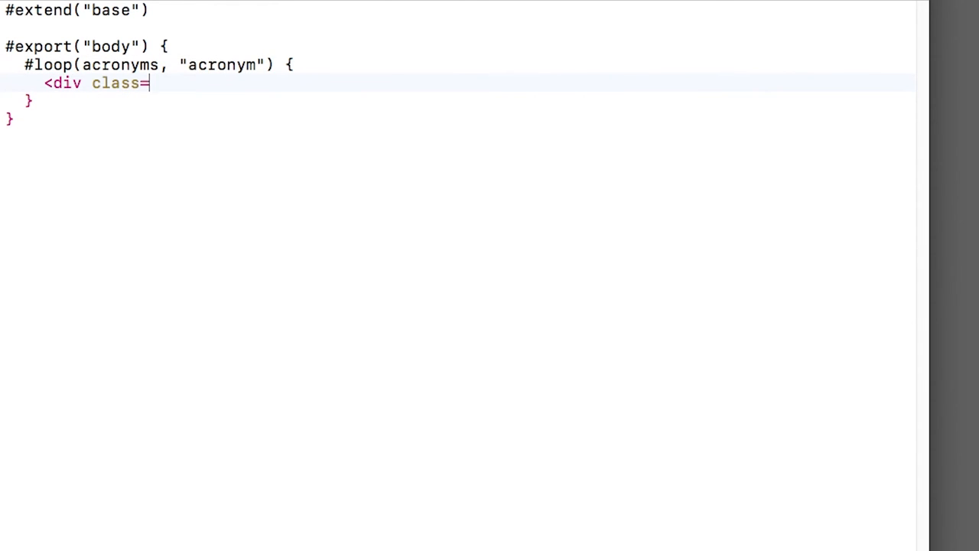
{"action": "type", "text": "\"row\">"}
{"action": "type", "text": "</"}
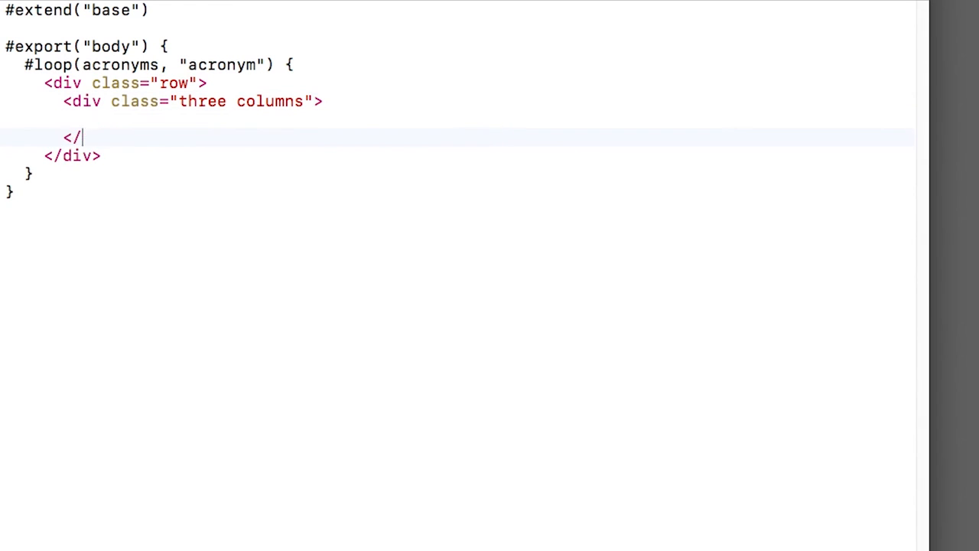
{"action": "type", "text": "<h5><span>#"}
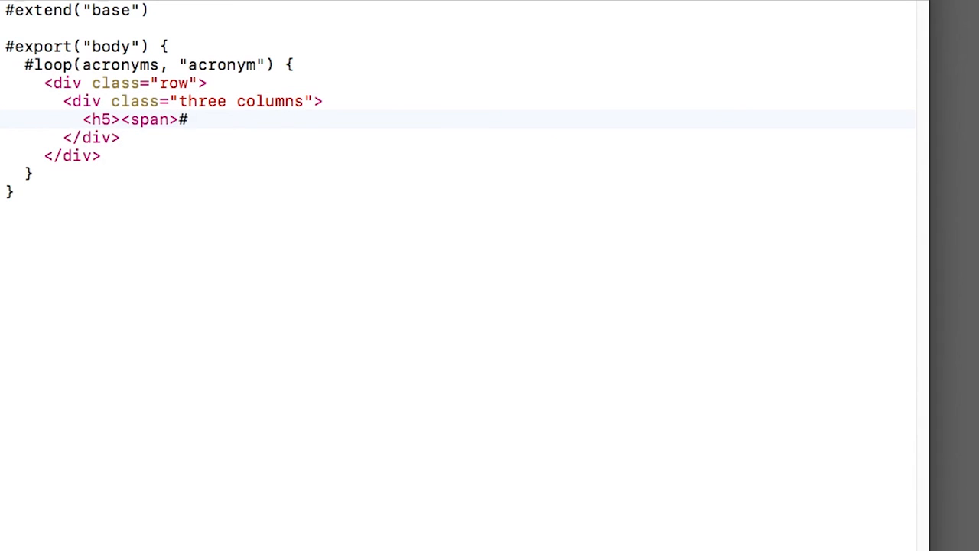
{"action": "type", "text": "(acronym.short)"}
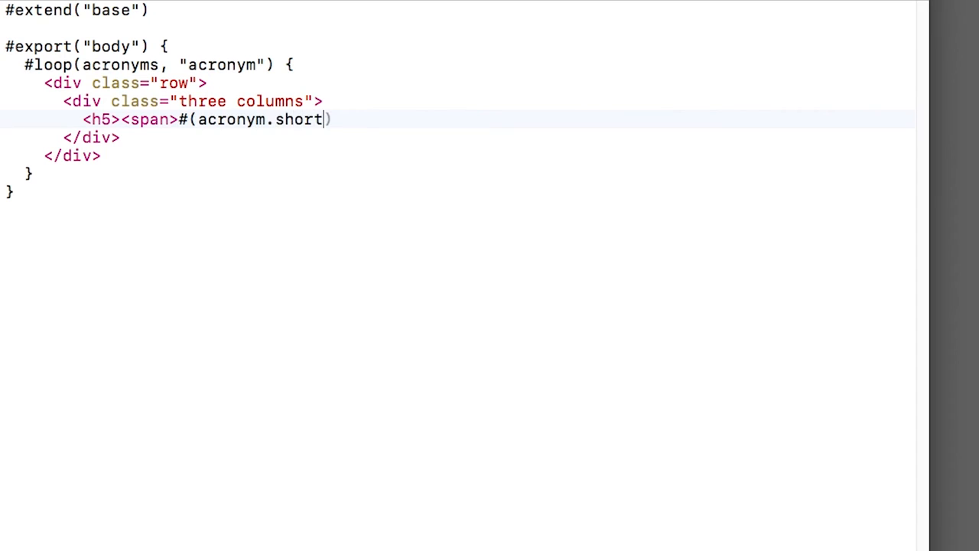
{"action": "type", "text": ")</span></h5>"}
{"action": "type", "text": "<div class=\"three columns\">"}
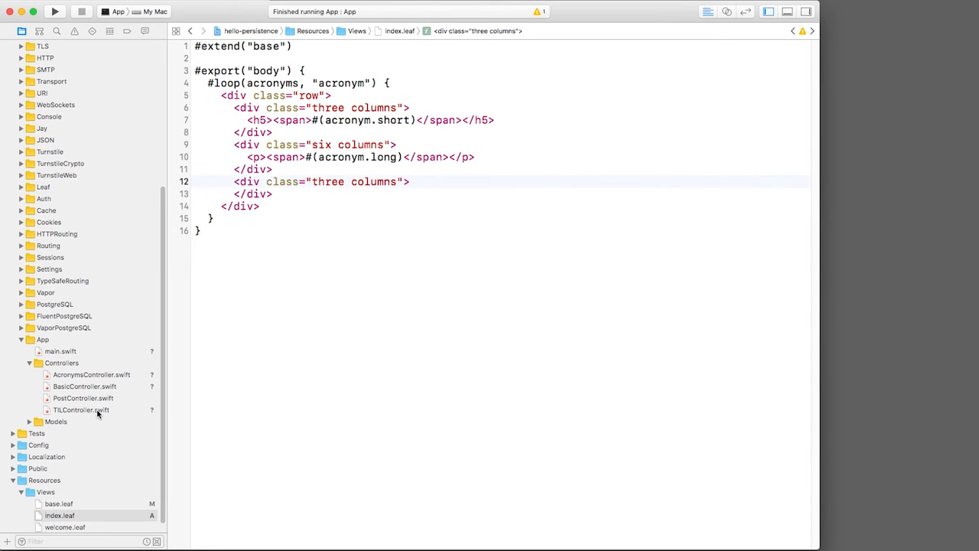
In TILController's indexView, fetch all acronyms into an "acronyms" parameters node
{"action": "left_click", "coordinate": [81, 410]}
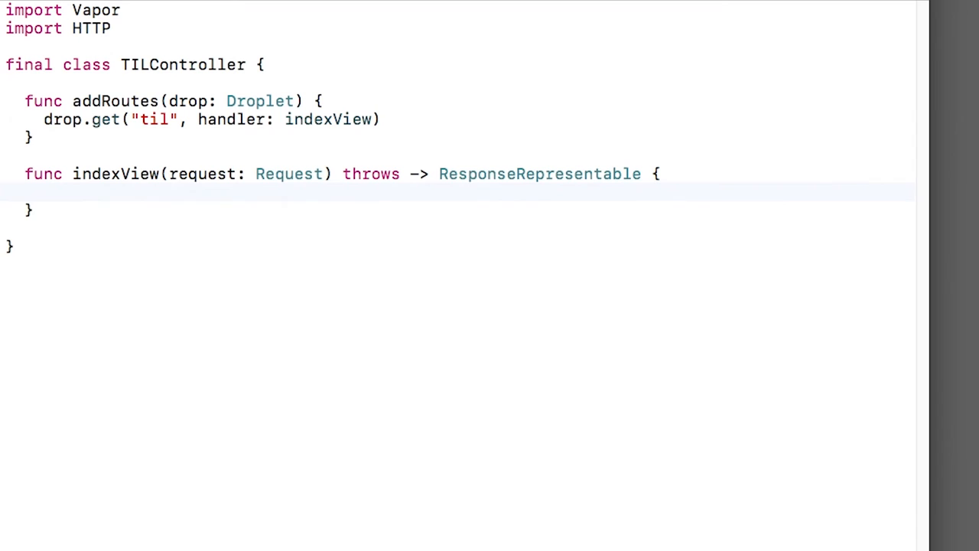
{"action": "type", "text": "let acronyms = try Acronym.all().makeNode("}
{"action": "type", "text": "let parameters = try Node(node: "}
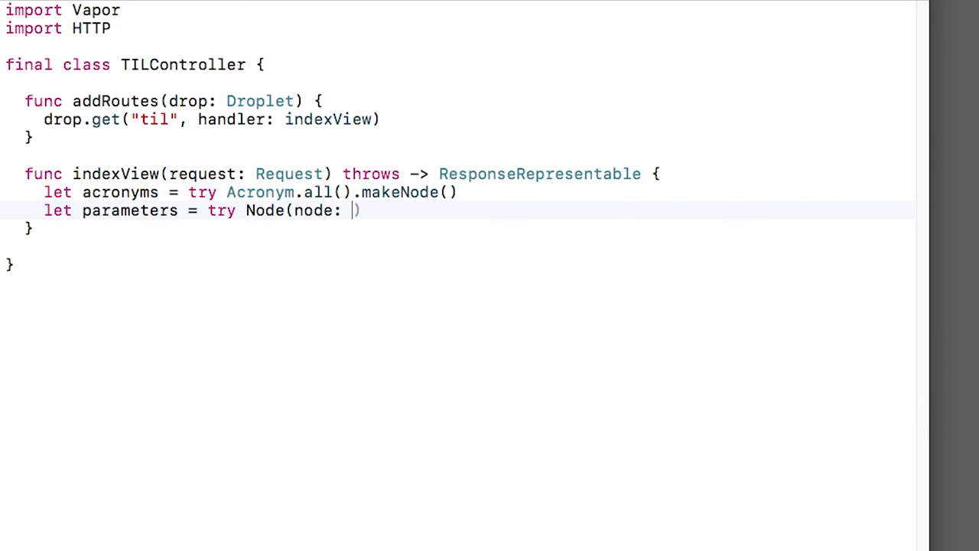
{"action": "type", "text": "["}
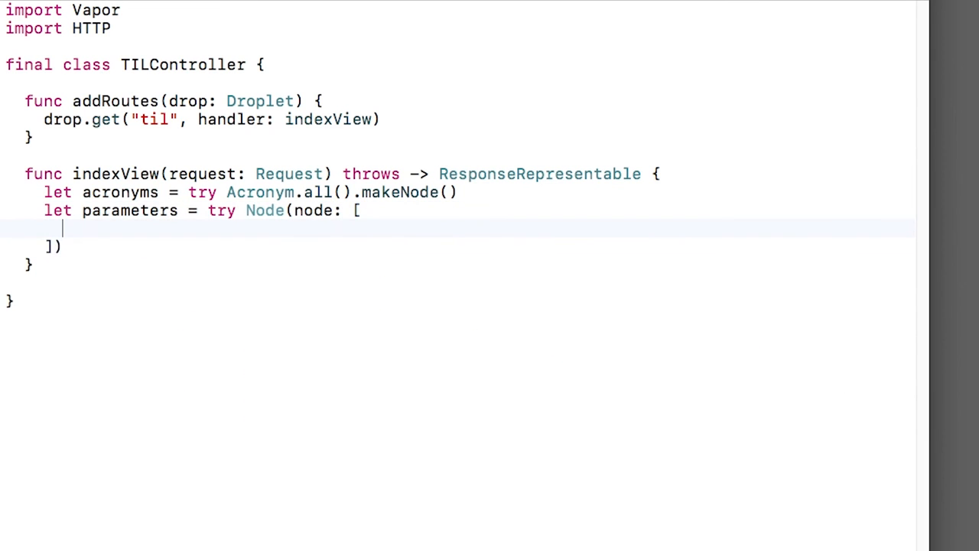
{"action": "type", "text": "\"acronyms\": acronyms,"}
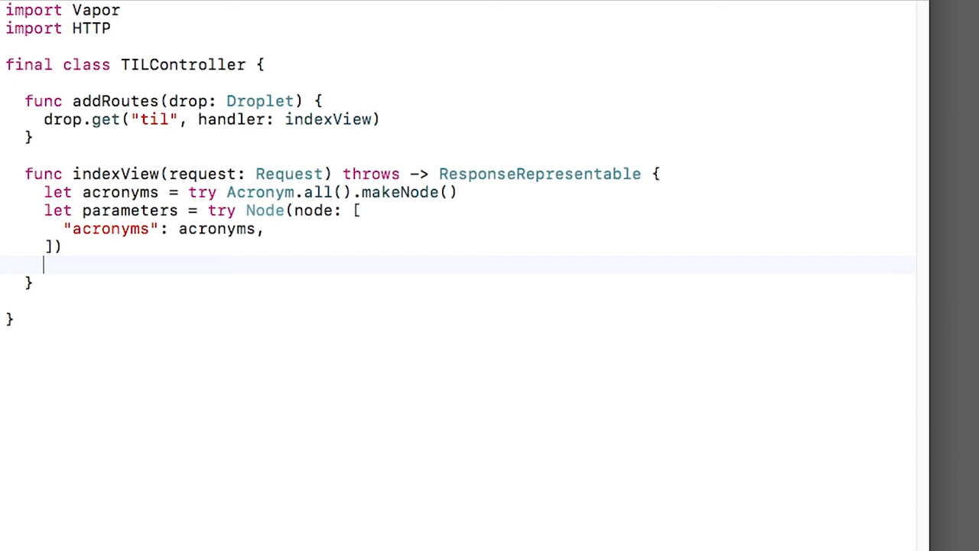
Return drop.view.make("index", parameters) to render the index template
{"action": "type", "text": "return try drop.view.make"}
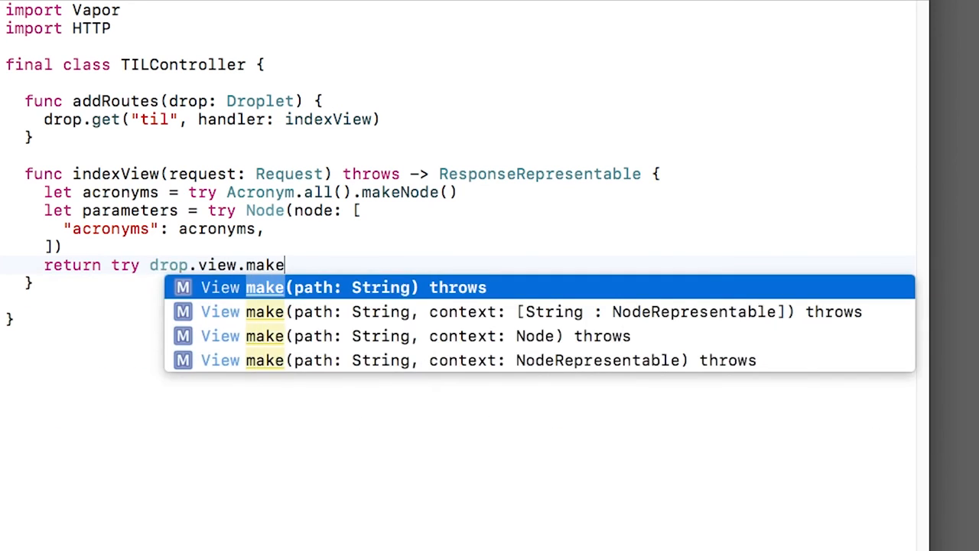
{"action": "type", "text": "(\"index\", parame"}
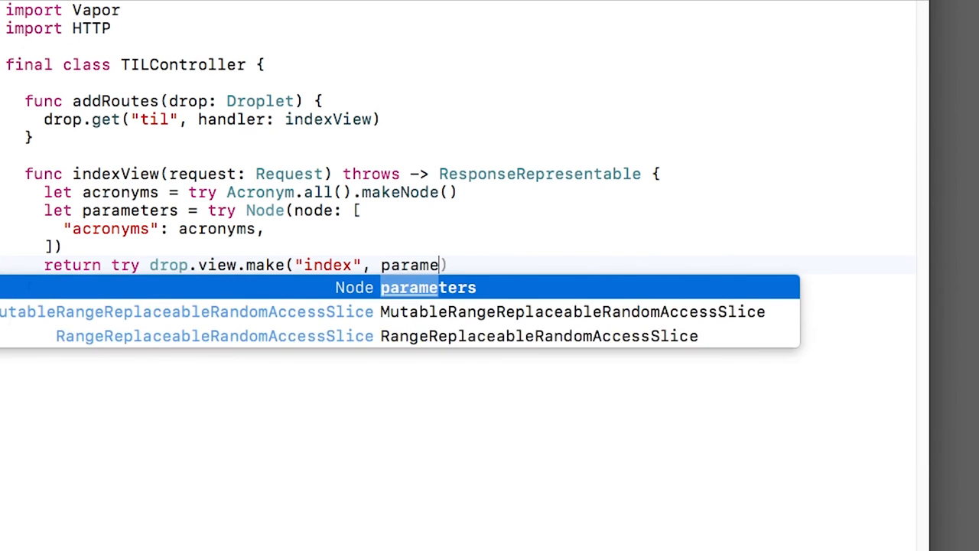